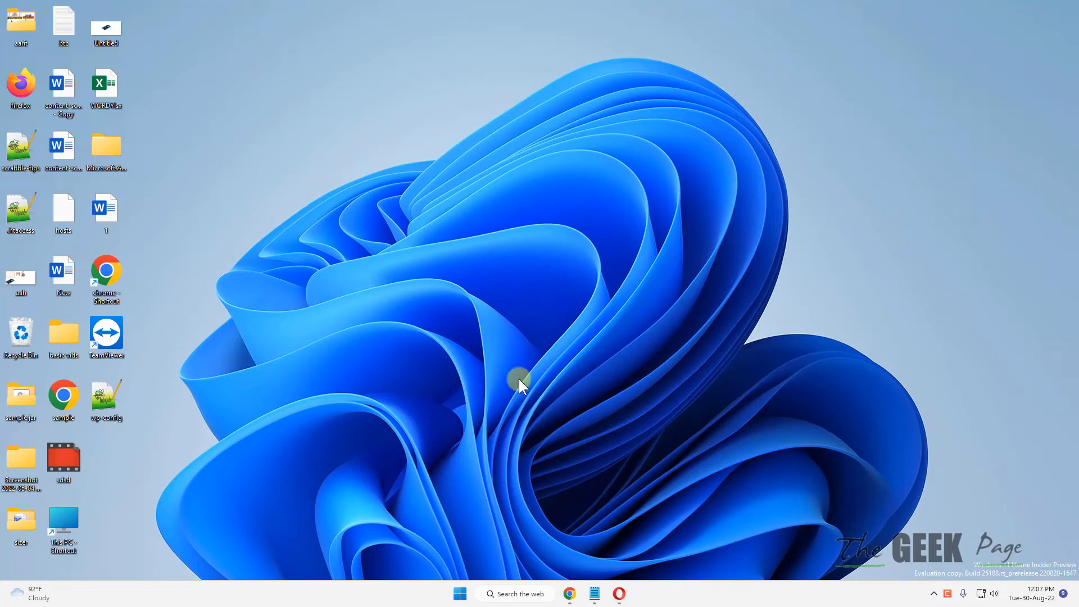
mouse_move(516, 405)
type(".")
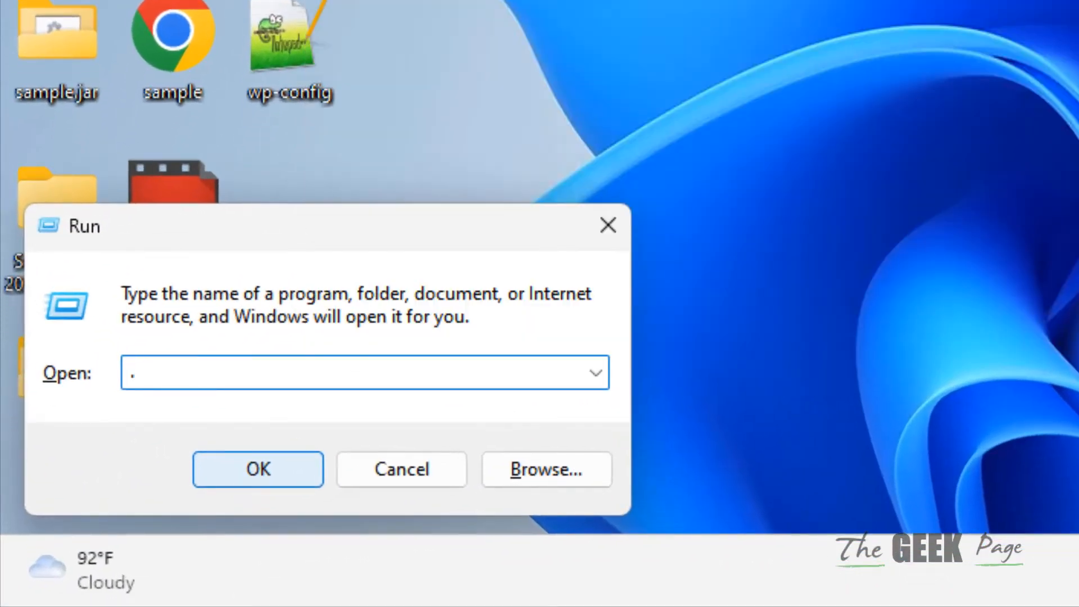
Step: Open the Desktop folder's Properties Location tab showing C:\Users\Dell\Desktop
left_click(258, 469)
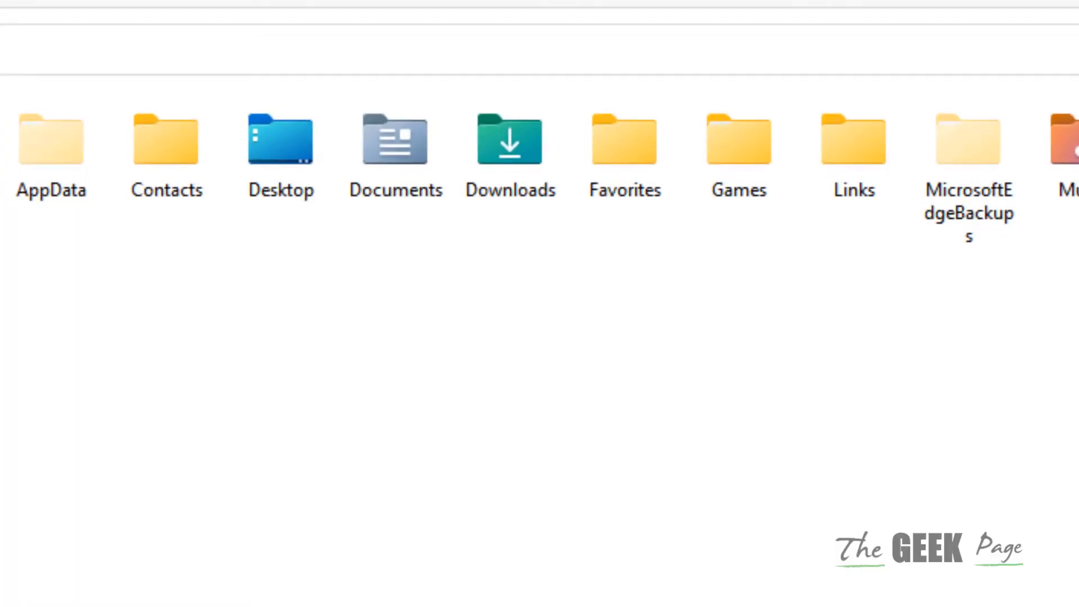
left_click(280, 145)
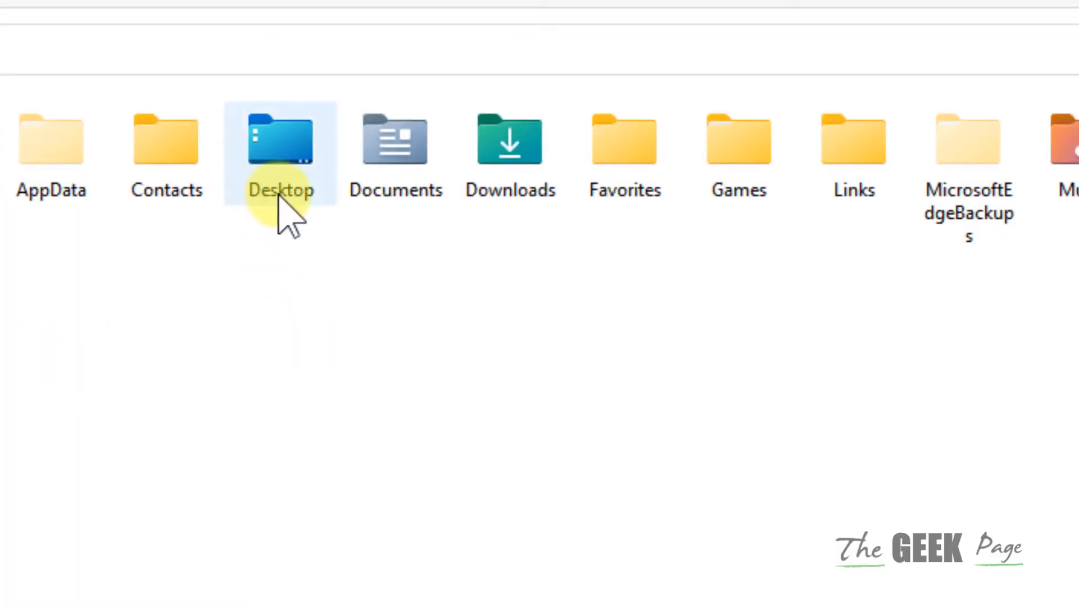
right_click(280, 141)
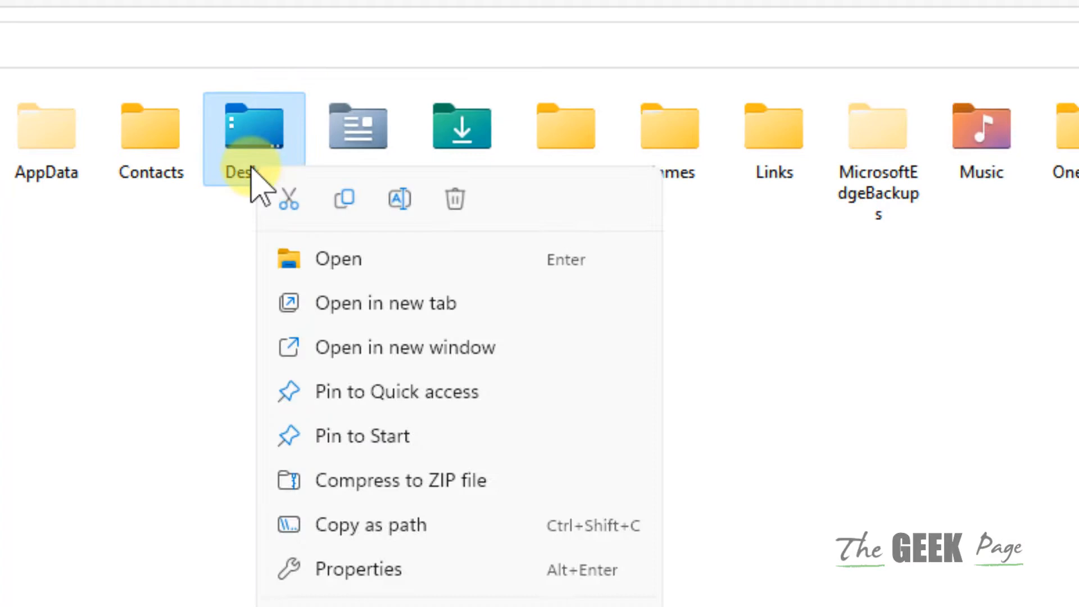
left_click(359, 569)
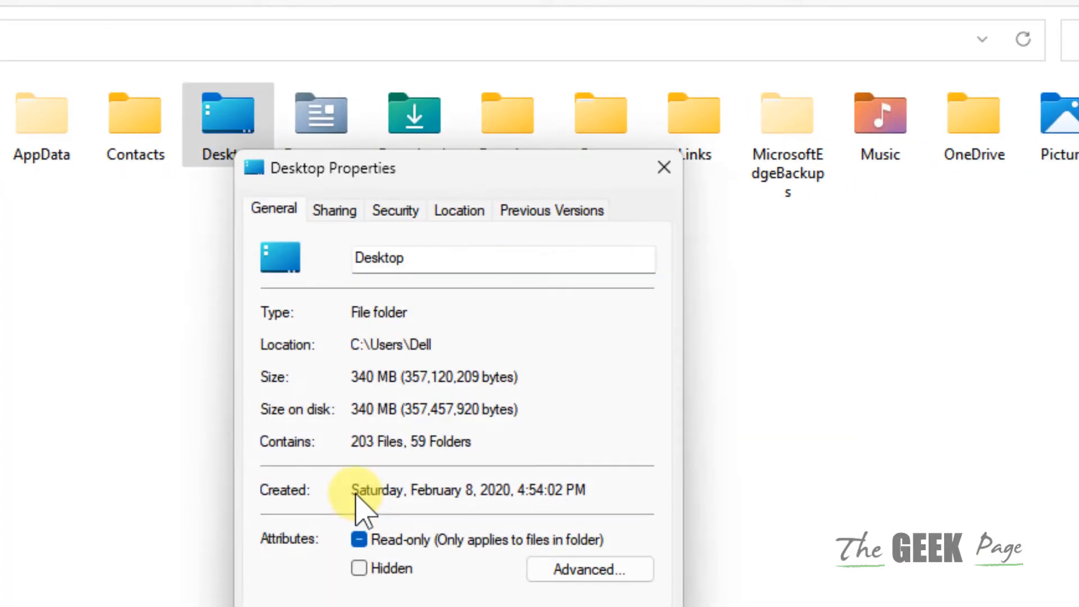
mouse_move(460, 211)
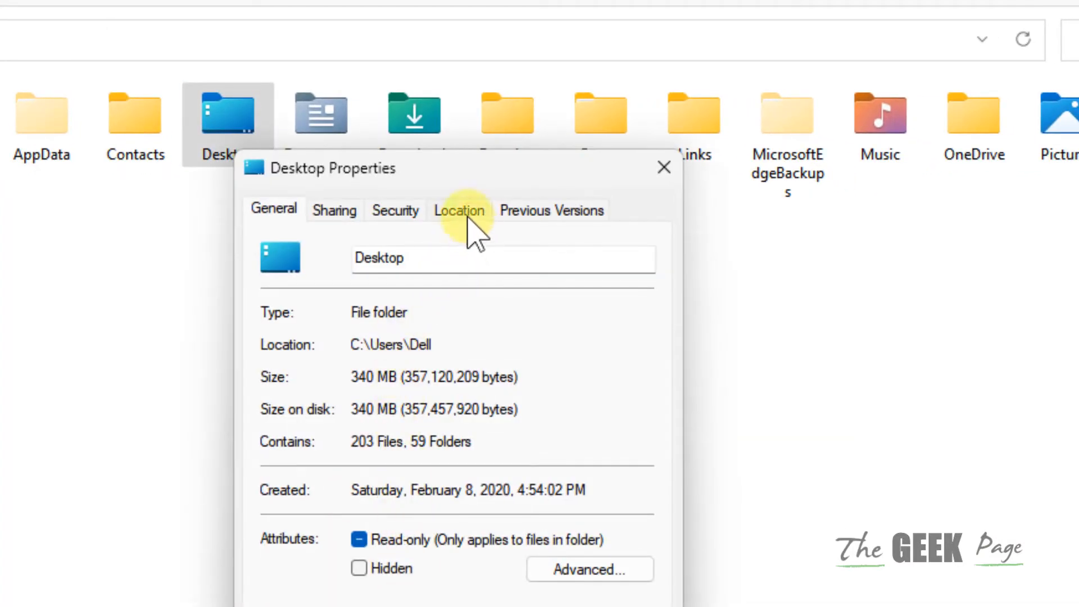
left_click(459, 209)
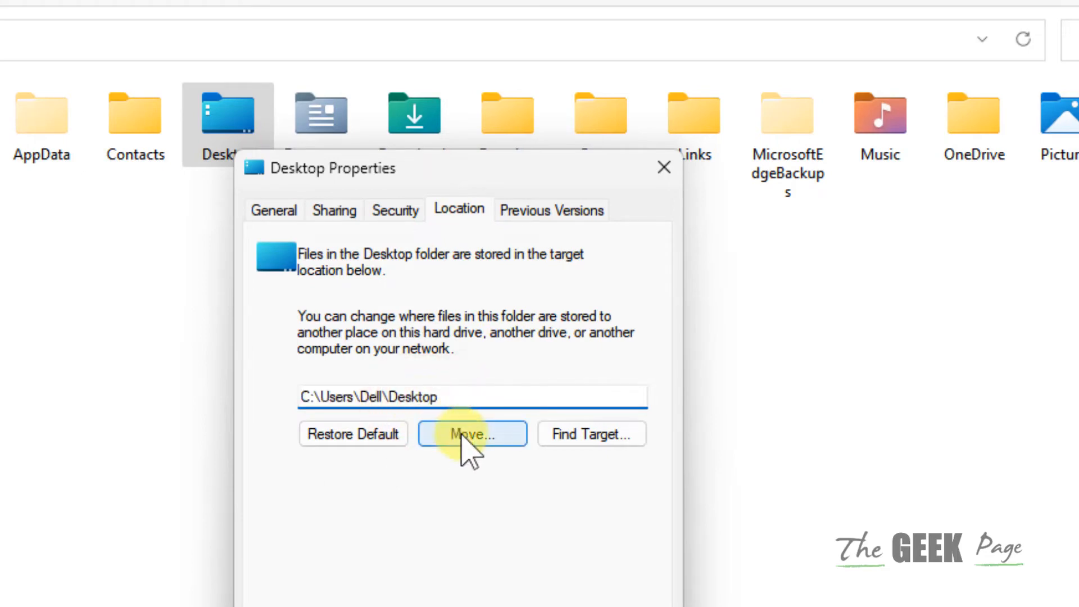
Step: Move the Desktop location to C:\Users\Dell\Desktop\basic vids and close Properties
left_click(472, 433)
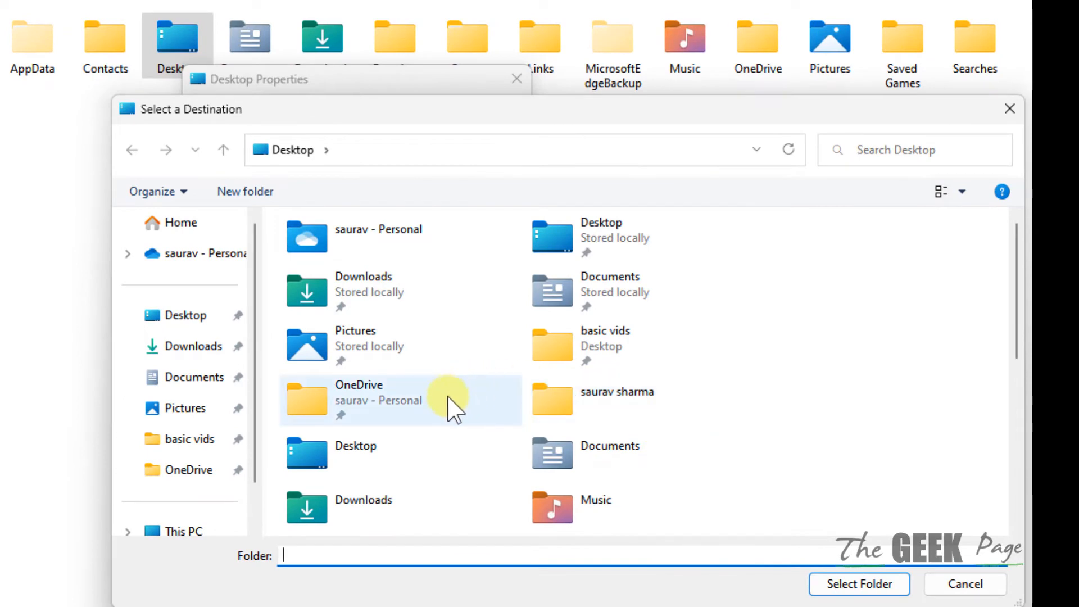
mouse_move(455, 402)
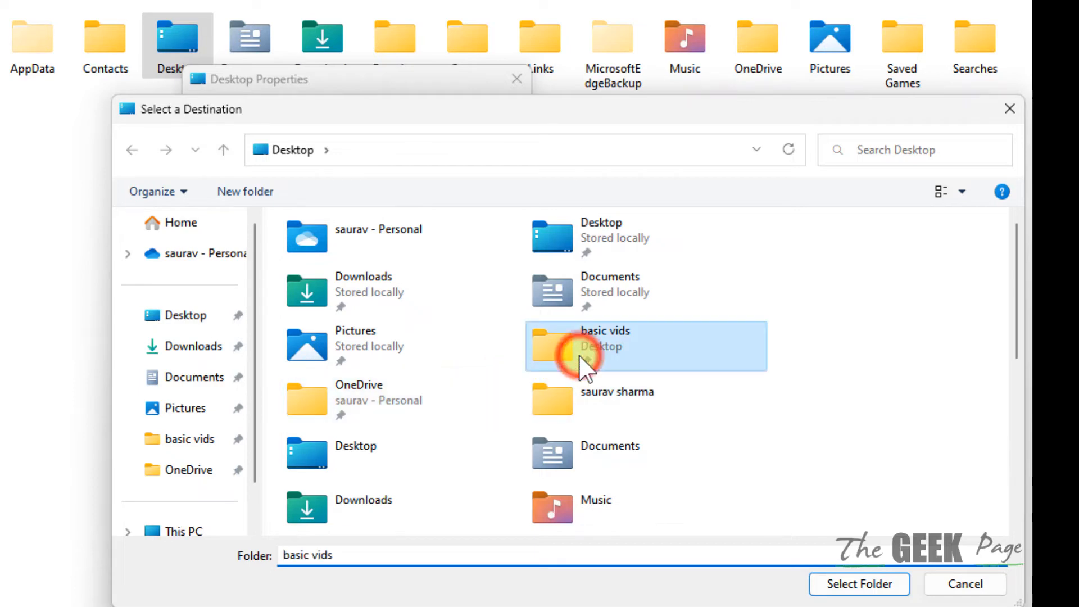
mouse_move(762, 543)
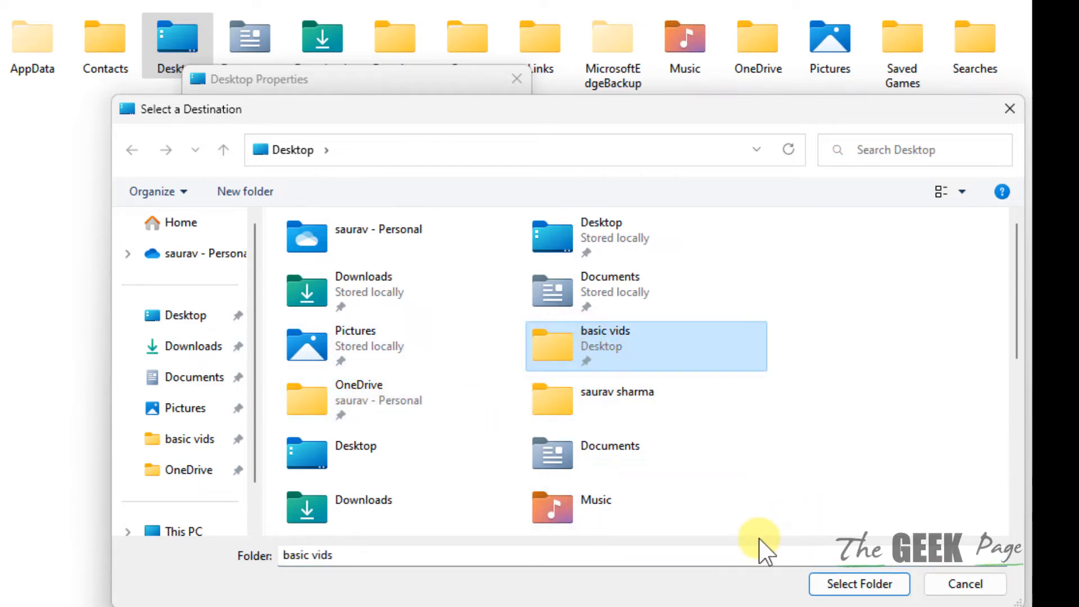
left_click(858, 584)
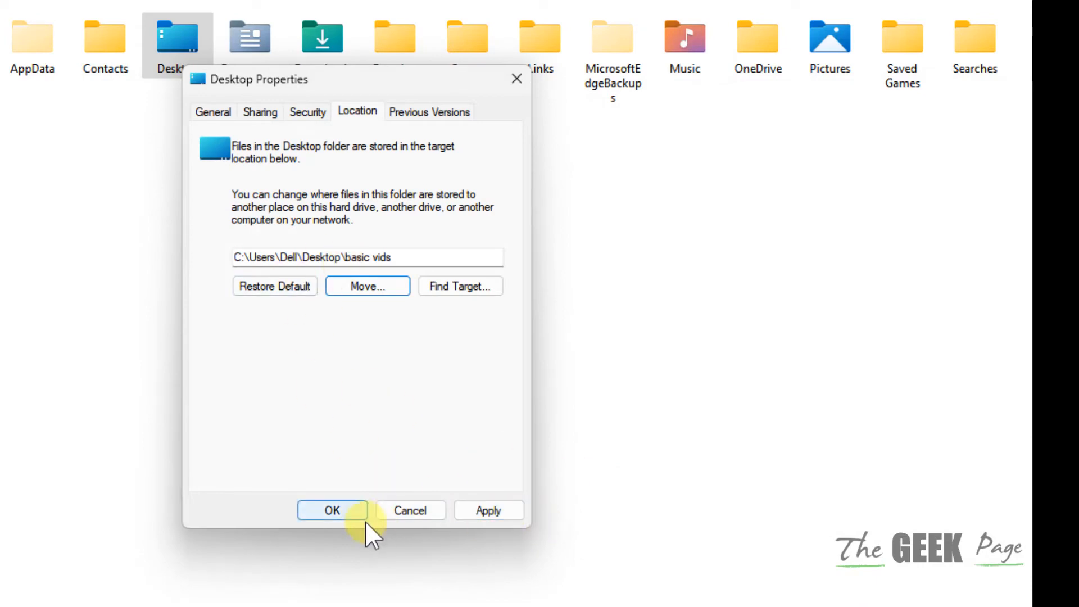
mouse_move(516, 79)
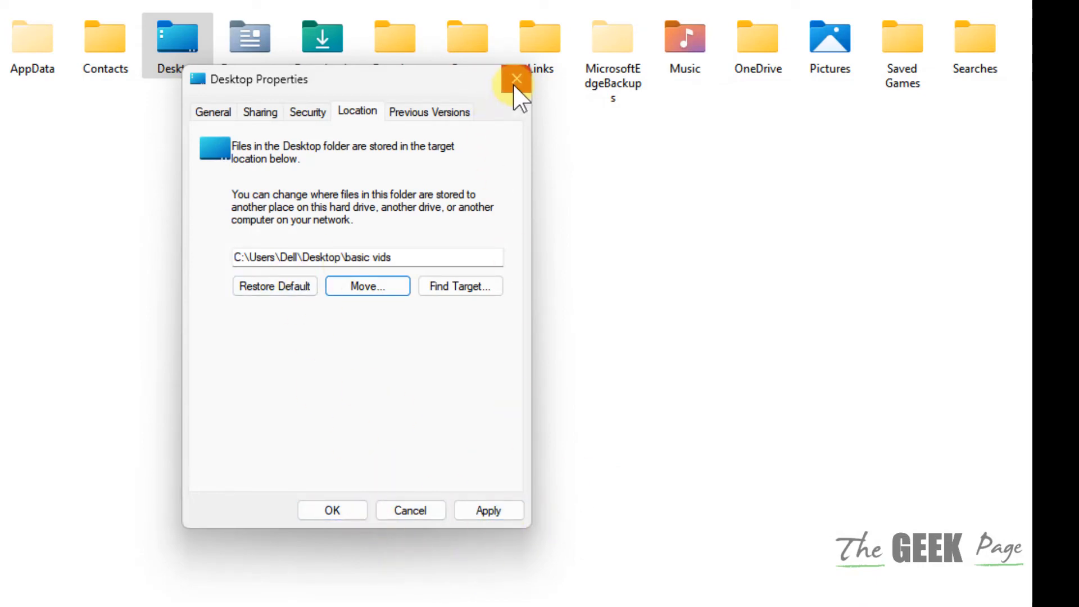
left_click(515, 80)
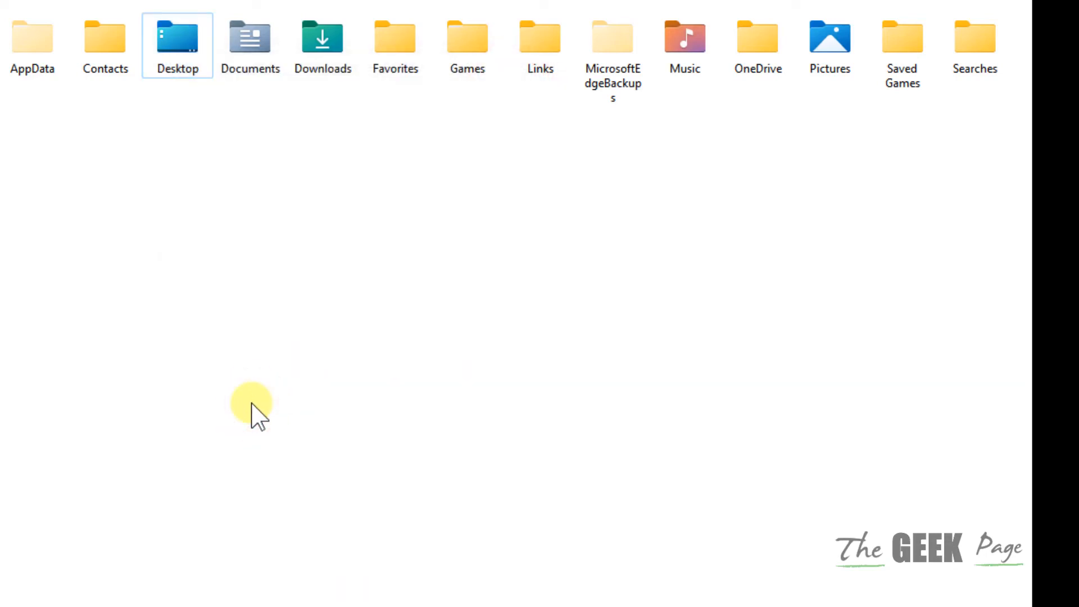
Step: Restore the Desktop location to default C:\Users\Dell\Desktop via Properties and confirm
right_click(178, 38)
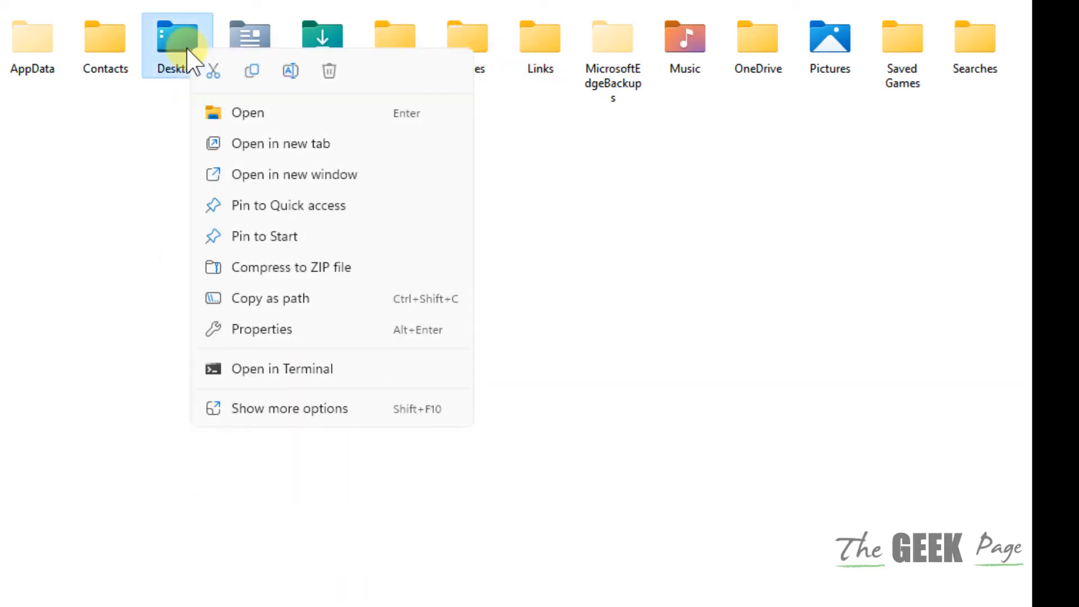
left_click(261, 329)
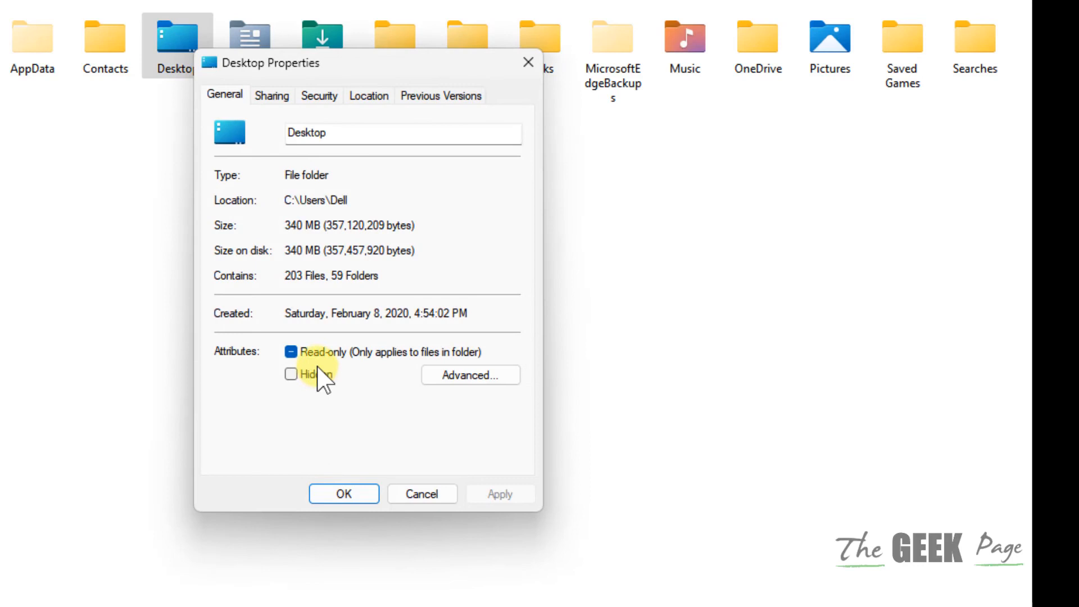
left_click(370, 96)
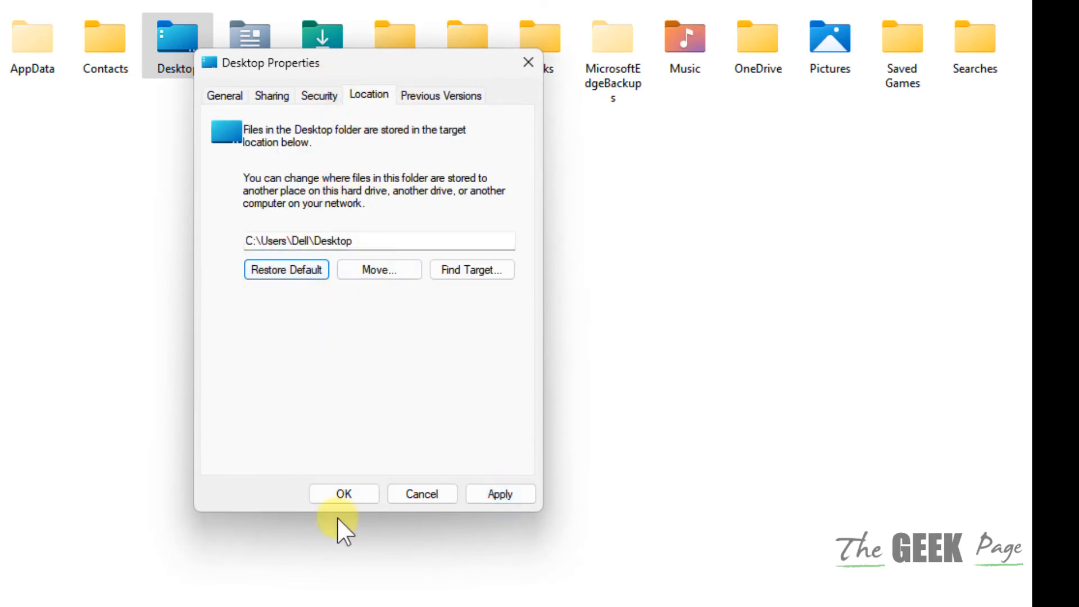
left_click(343, 494)
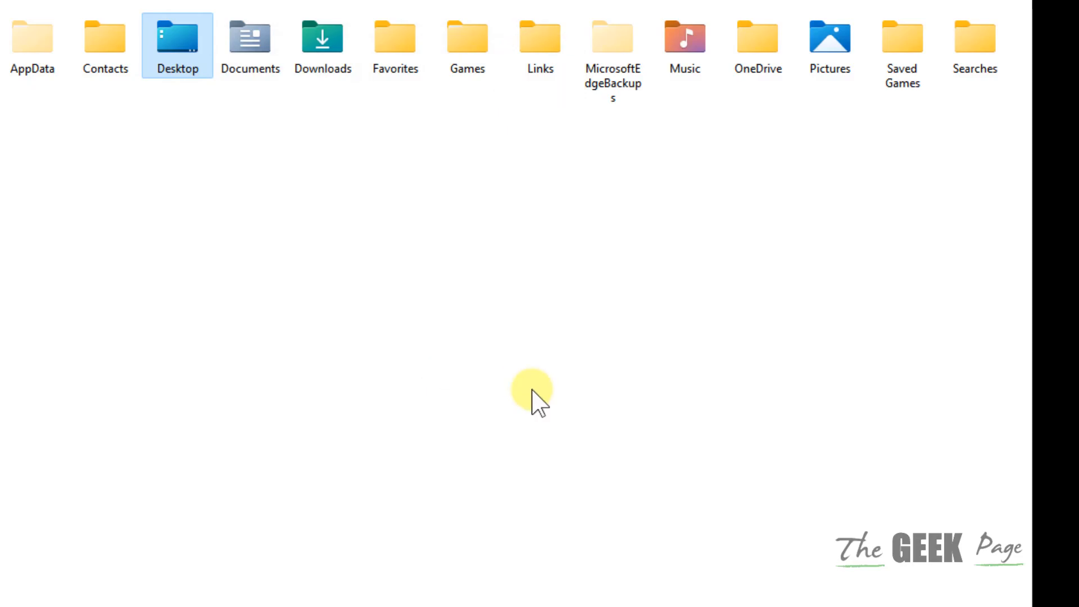